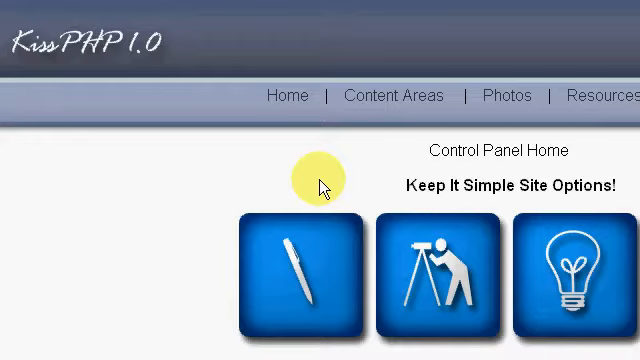
pyautogui.moveTo(405, 152)
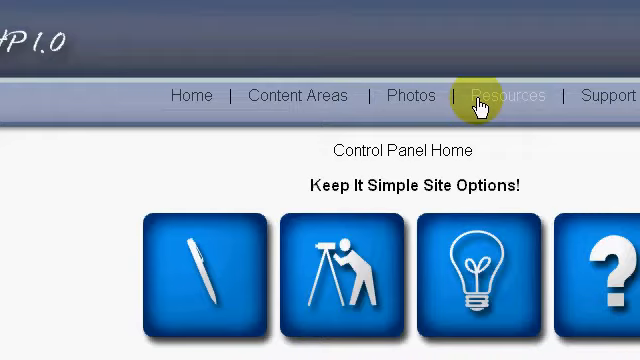
# - Open the KissPHP Resources page and scroll through its list of tutorials
pyautogui.click(508, 94)
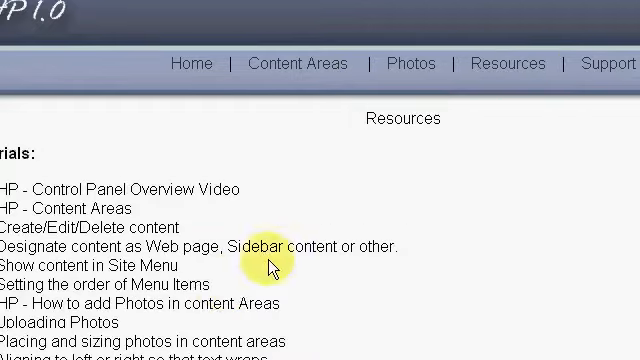
pyautogui.scroll(-3)
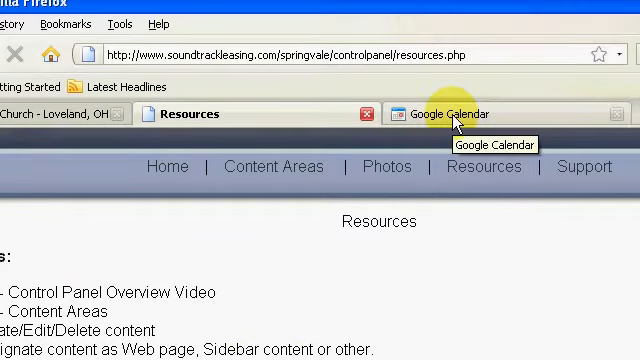
# - Open the embed settings for the 'Freedom Tabernacle of Texas - Events Calender' calendar
pyautogui.click(455, 114)
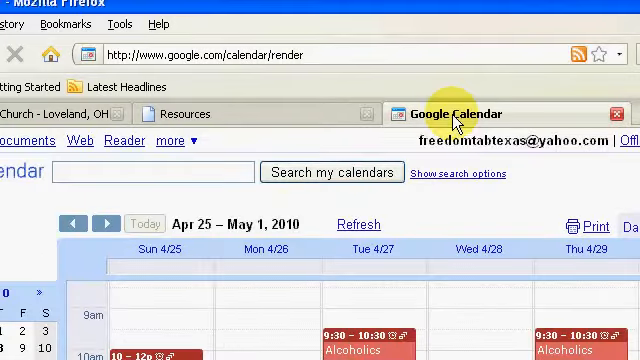
pyautogui.scroll(-3)
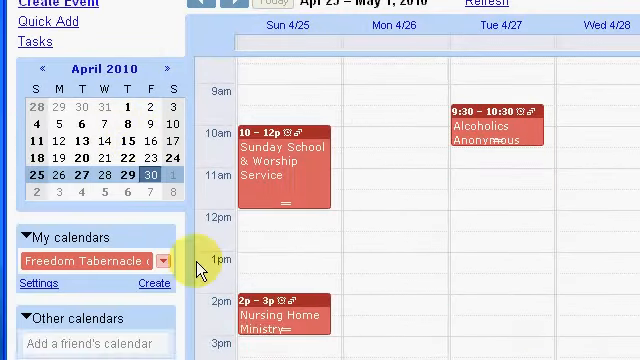
pyautogui.scroll(-3)
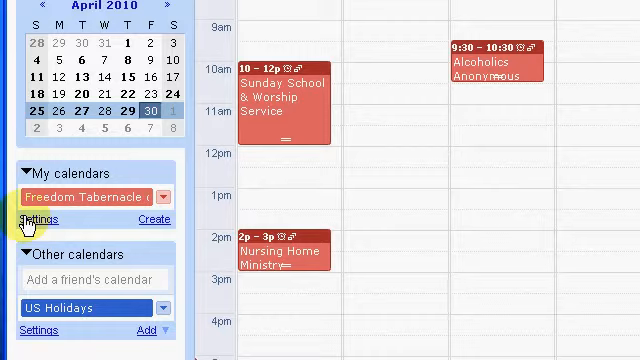
pyautogui.click(41, 219)
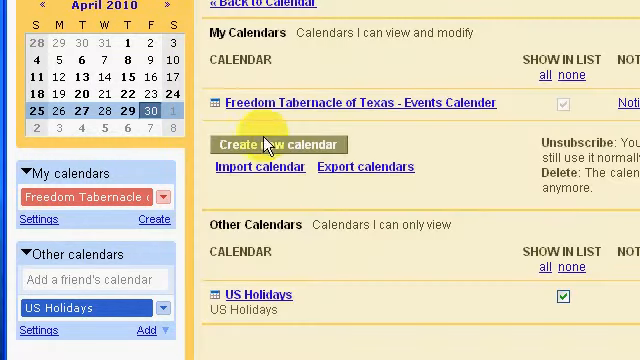
pyautogui.moveTo(372, 108)
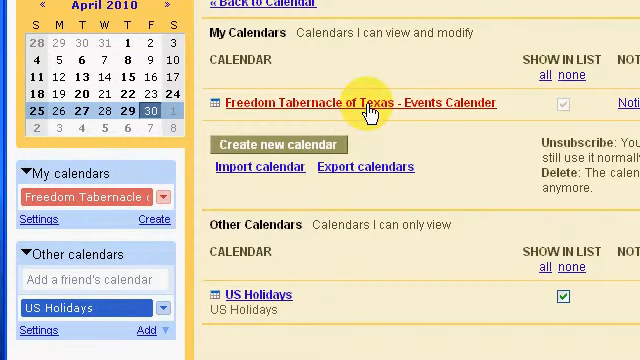
pyautogui.click(379, 102)
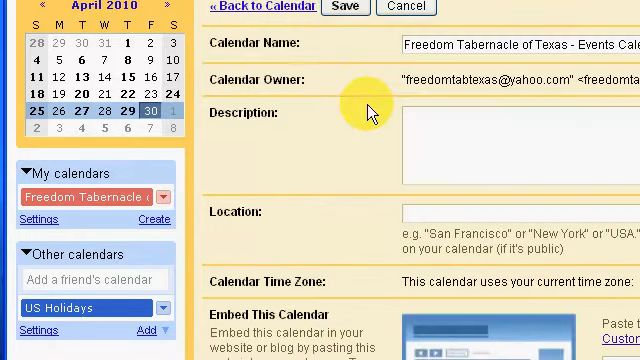
pyautogui.scroll(-3)
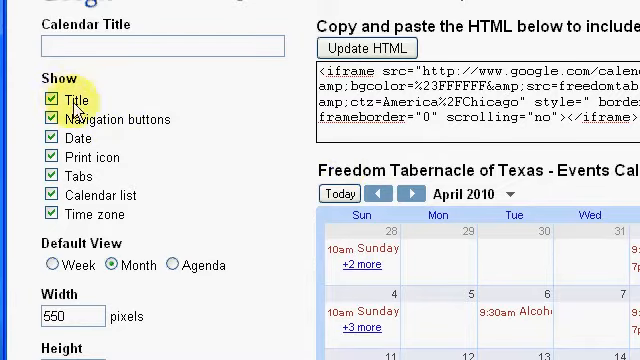
# - Hide the title in the embed, update the HTML and copy the iframe code
pyautogui.click(53, 101)
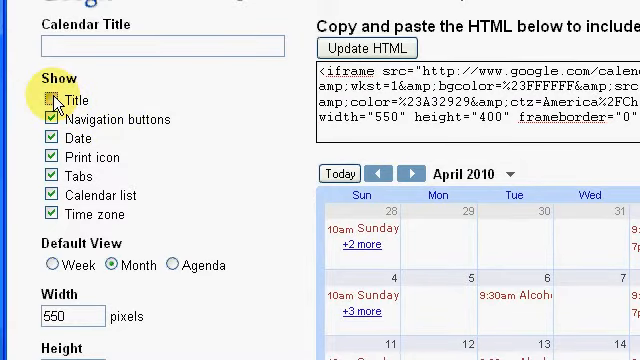
pyautogui.click(54, 100)
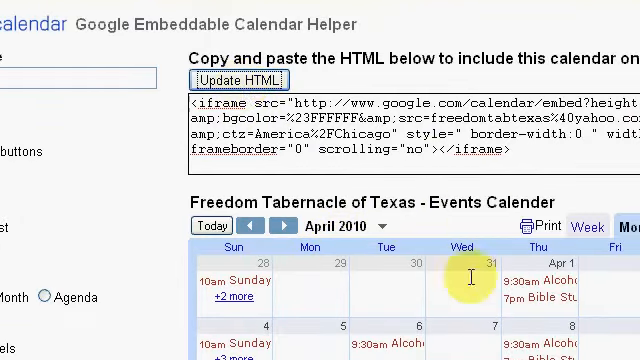
pyautogui.scroll(3)
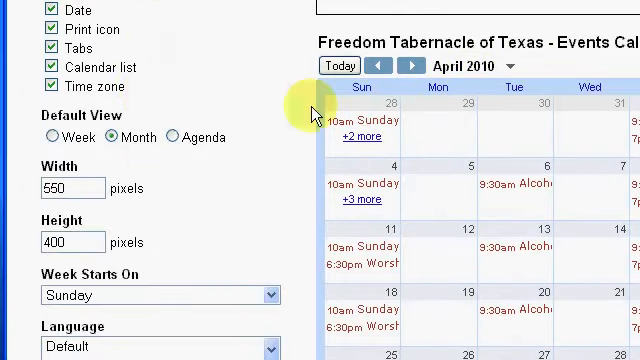
pyautogui.scroll(3)
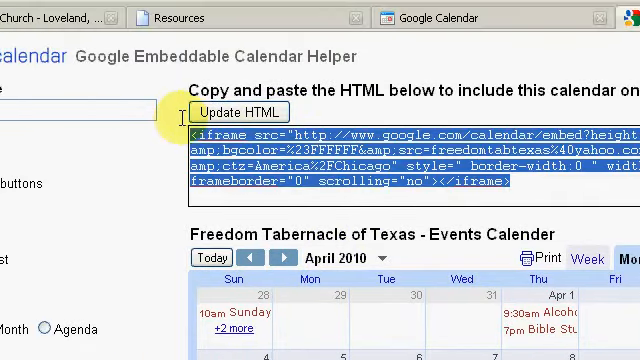
pyautogui.rightClick(265, 170)
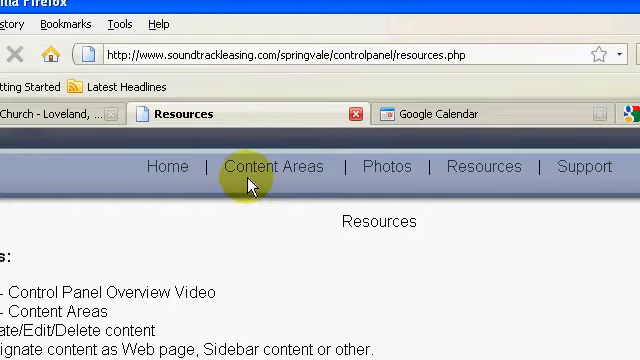
# - Open Extra Page (ID 46) for editing from the Content Areas listing
pyautogui.click(276, 166)
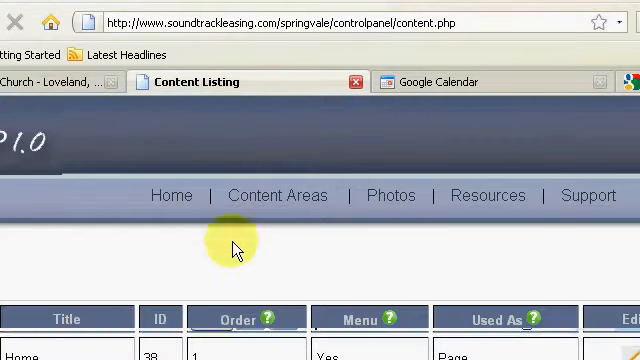
pyautogui.scroll(-3)
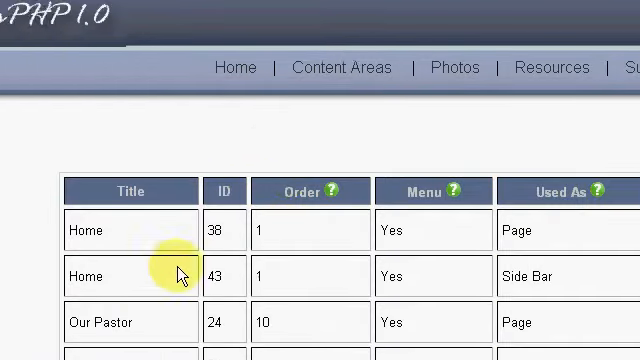
pyautogui.scroll(-3)
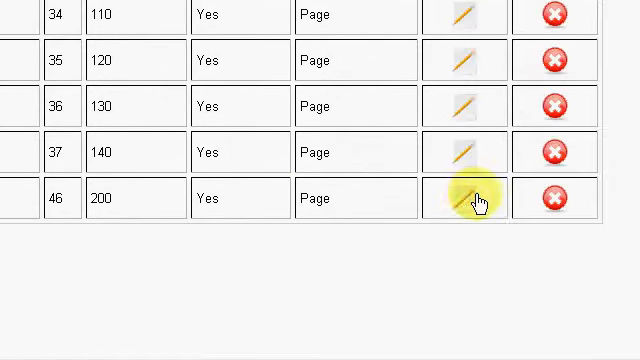
pyautogui.click(466, 197)
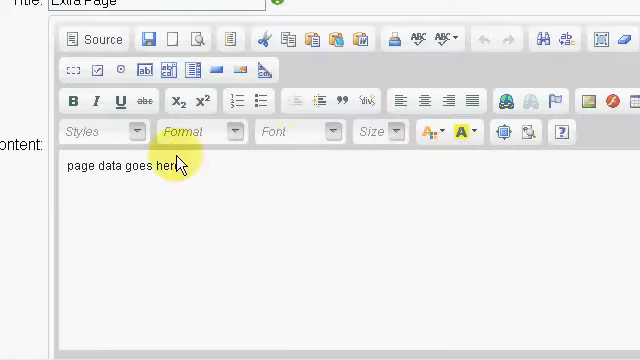
# - Delete the Extra Page placeholder text and paste the calendar iframe code in Source view
pyautogui.scroll(-3)
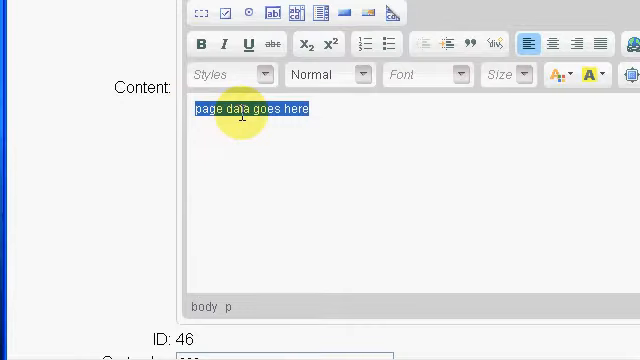
pyautogui.press('Delete')
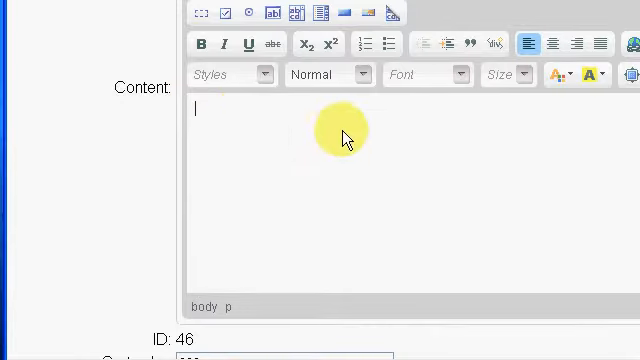
pyautogui.moveTo(250, 127)
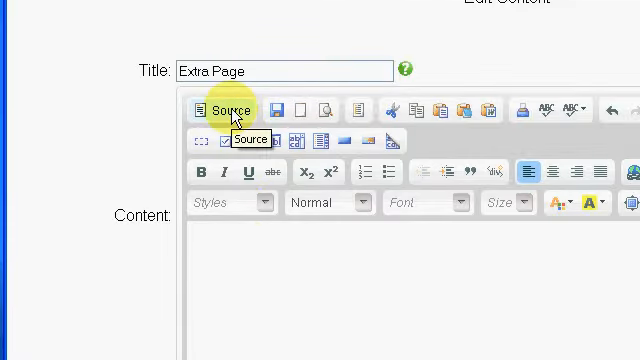
pyautogui.click(222, 110)
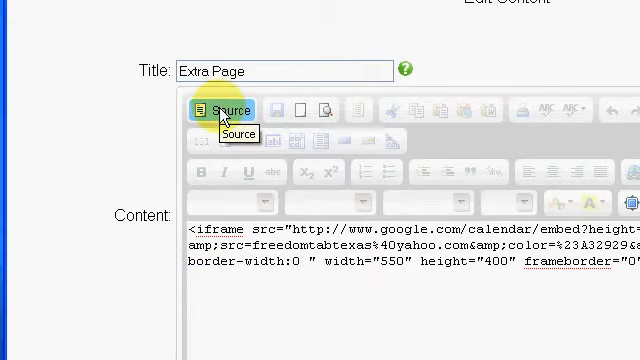
pyautogui.click(228, 110)
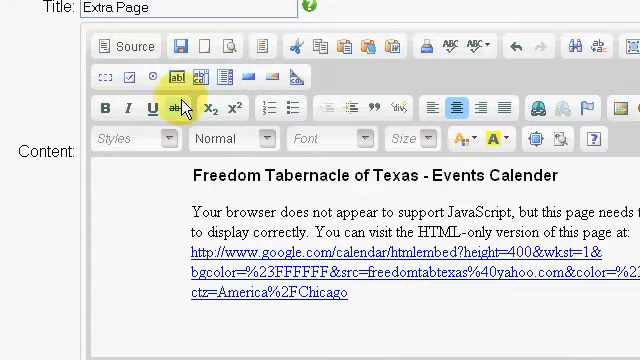
pyautogui.moveTo(184, 110)
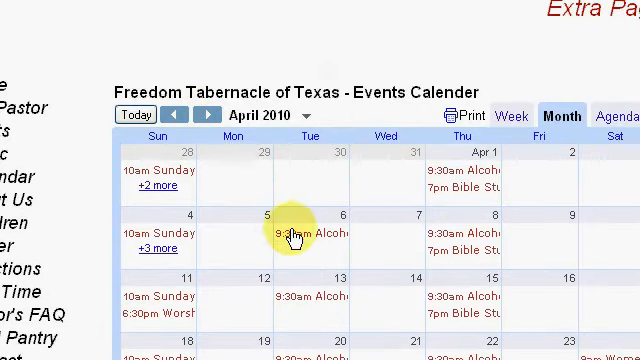
# - Open full details of the April 6 Alcoholics Anonymous Meeting in the embedded calendar
pyautogui.click(300, 232)
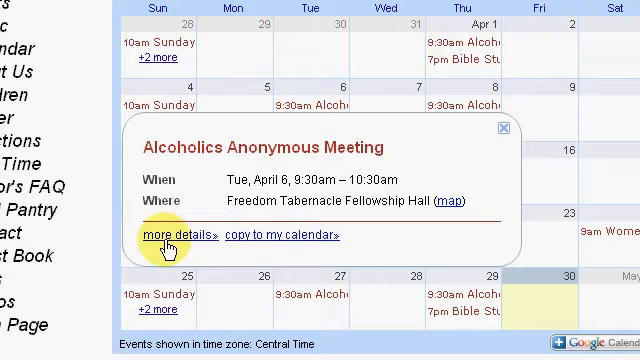
pyautogui.click(178, 235)
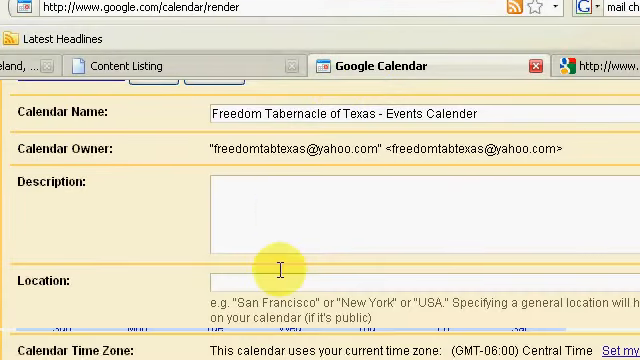
# - Browse the Freedom Tabernacle calendar's embed options, then return to the site's Content Listing
pyautogui.scroll(-3)
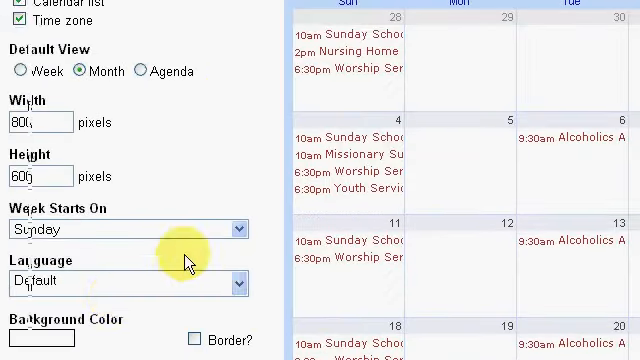
pyautogui.scroll(-3)
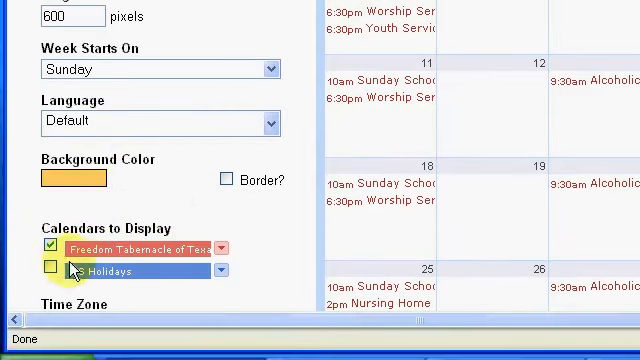
pyautogui.click(49, 270)
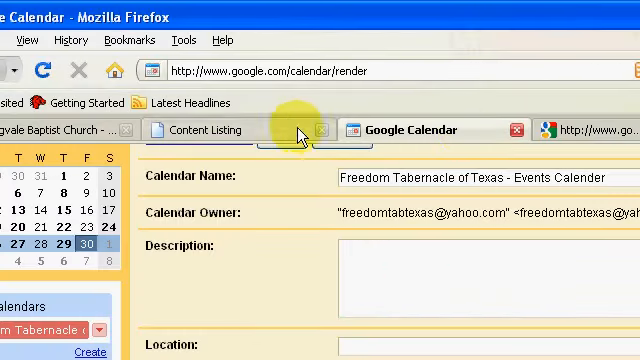
pyautogui.click(215, 130)
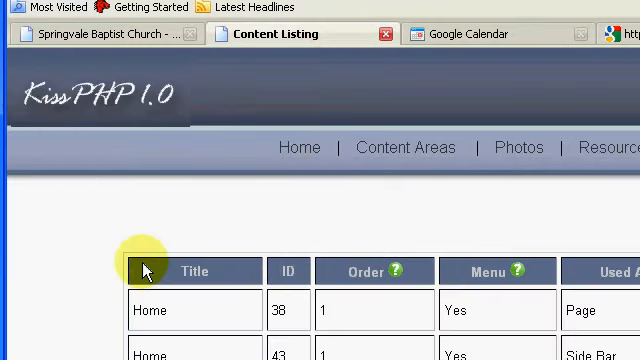